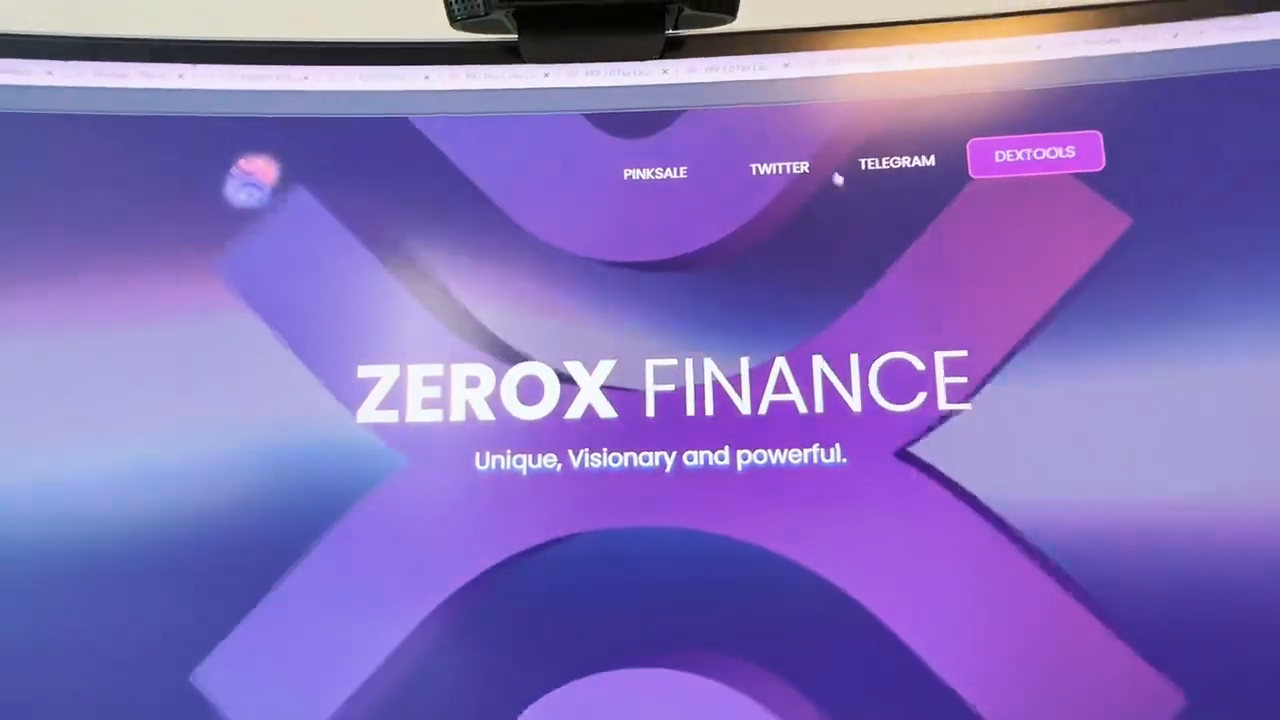
Step: Scroll the presale transactions list down to the 2 ETH Contribute row
{"action": "scroll", "scroll_direction": "down", "scroll_amount": 3}
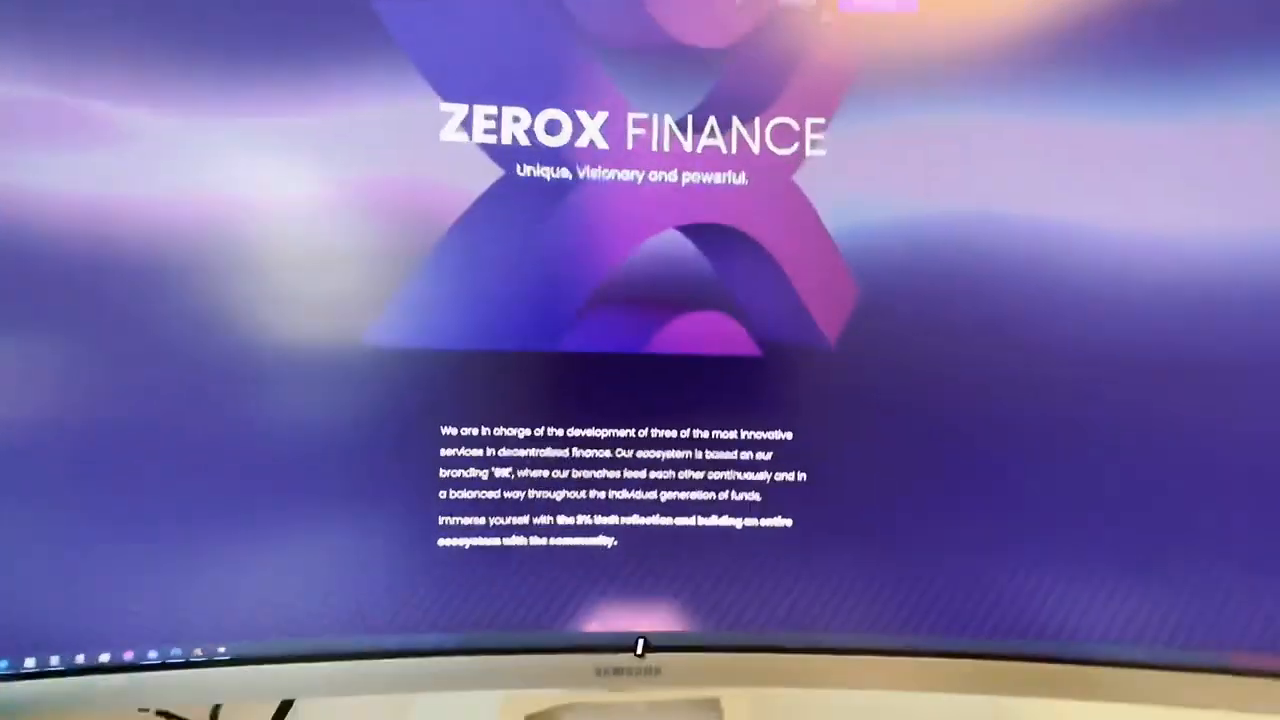
{"action": "scroll", "scroll_direction": "down", "scroll_amount": 3}
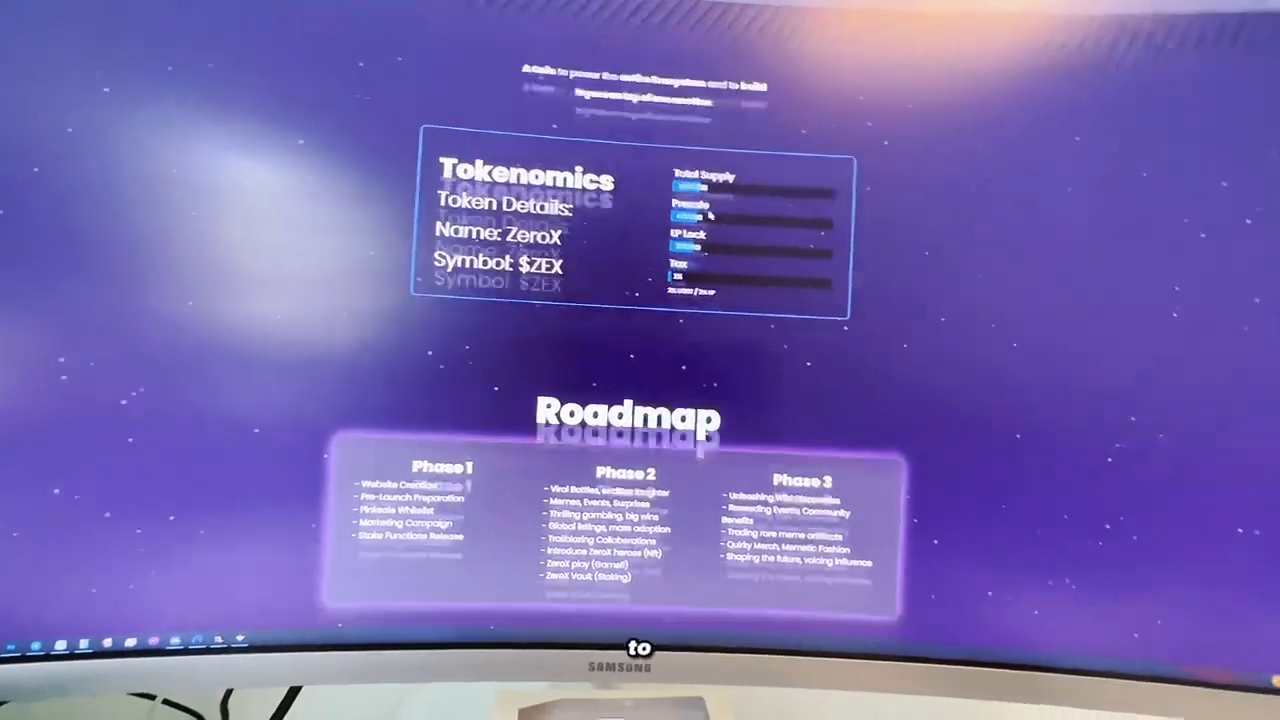
{"action": "scroll", "scroll_direction": "down", "scroll_amount": 3}
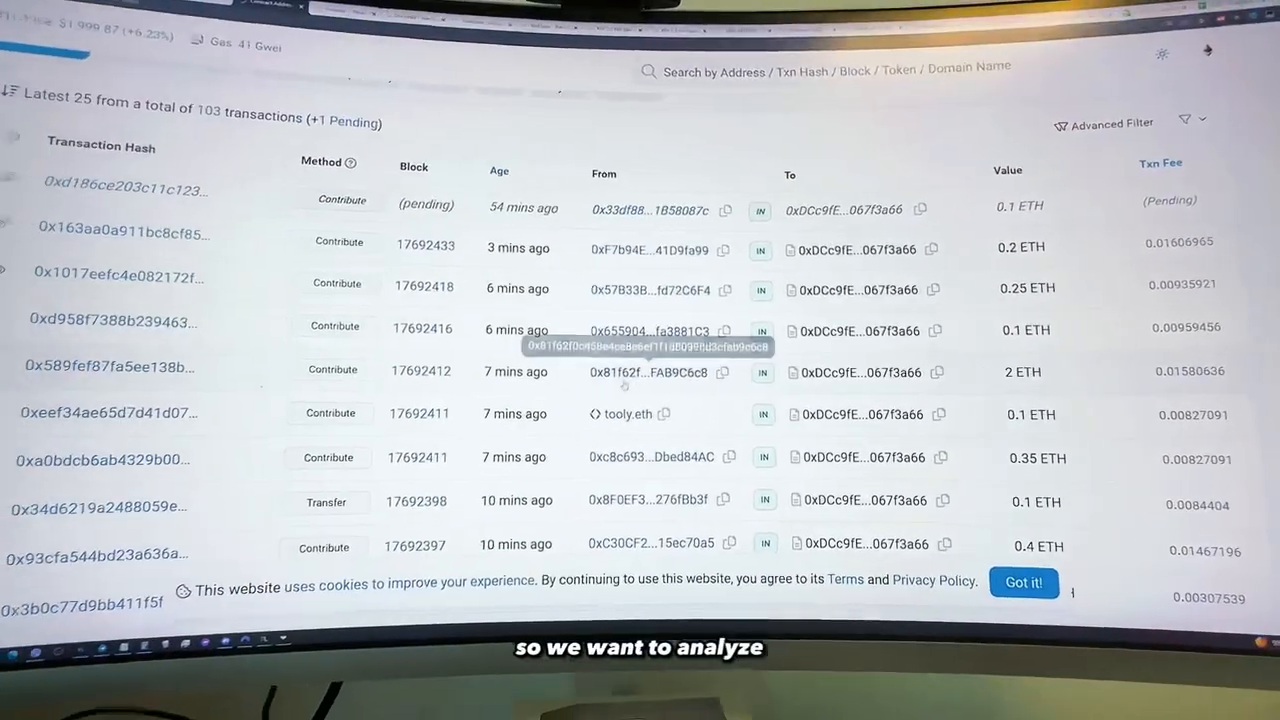
Step: Open the Etherscan address page of contributor FAB9C6c8 and scroll its transaction history
{"action": "left_click", "coordinate": [648, 372]}
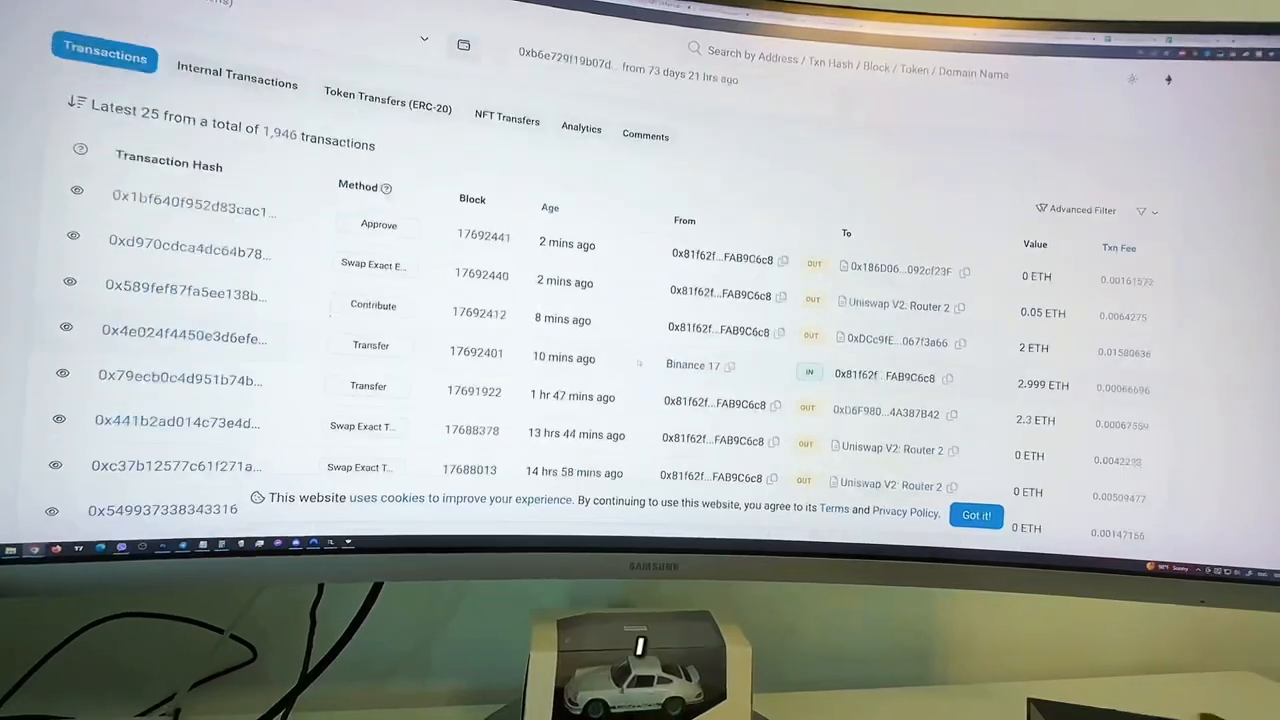
{"action": "mouse_move", "coordinate": [680, 362]}
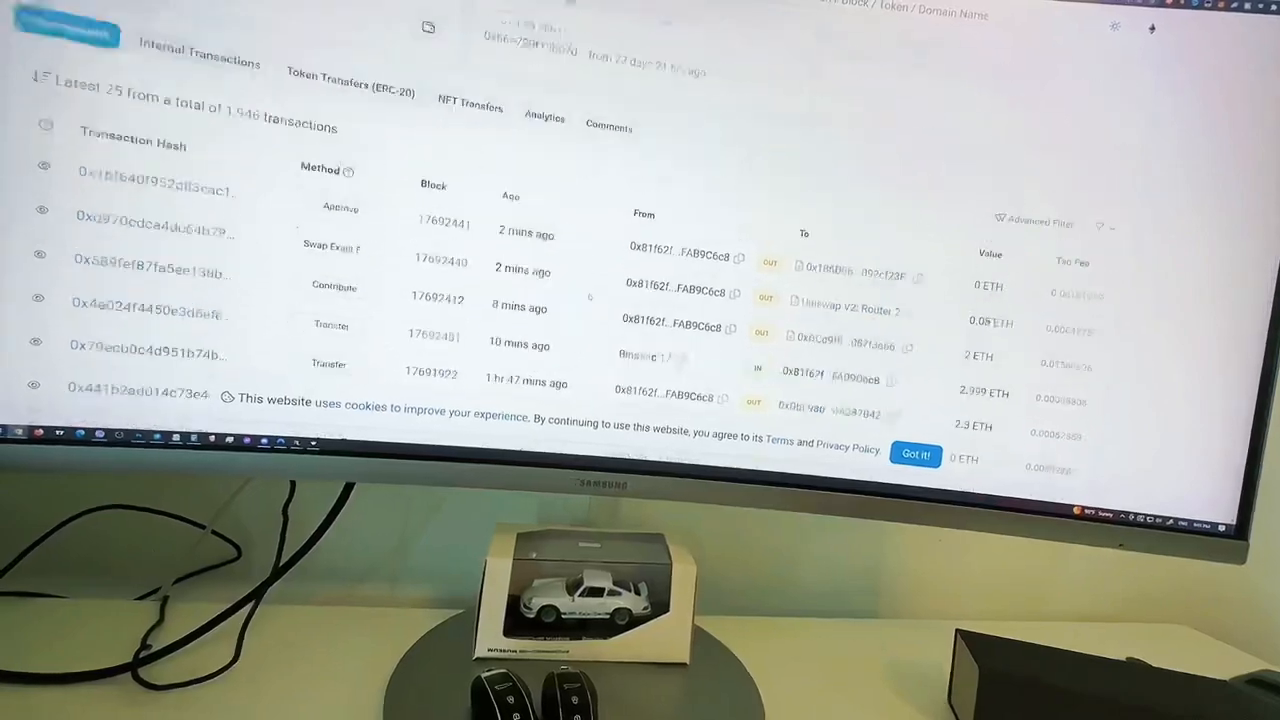
{"action": "scroll", "scroll_direction": "up", "scroll_amount": 3}
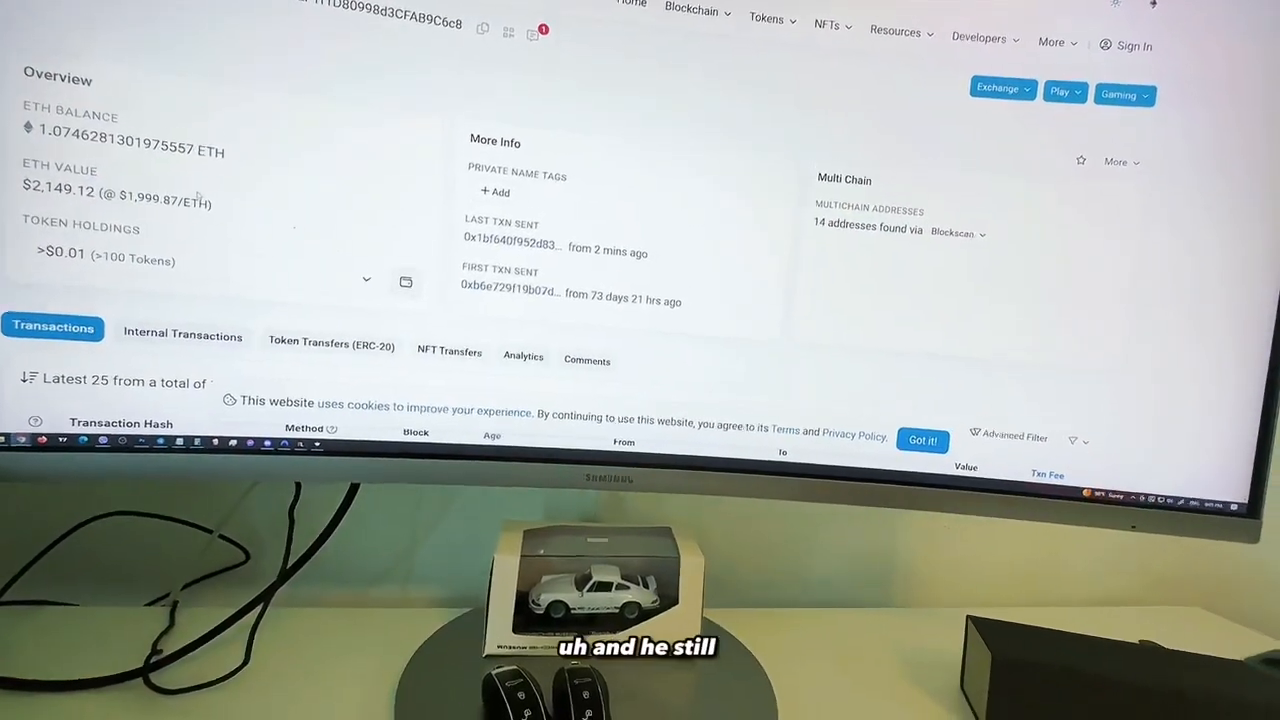
{"action": "scroll", "scroll_direction": "down", "scroll_amount": 3}
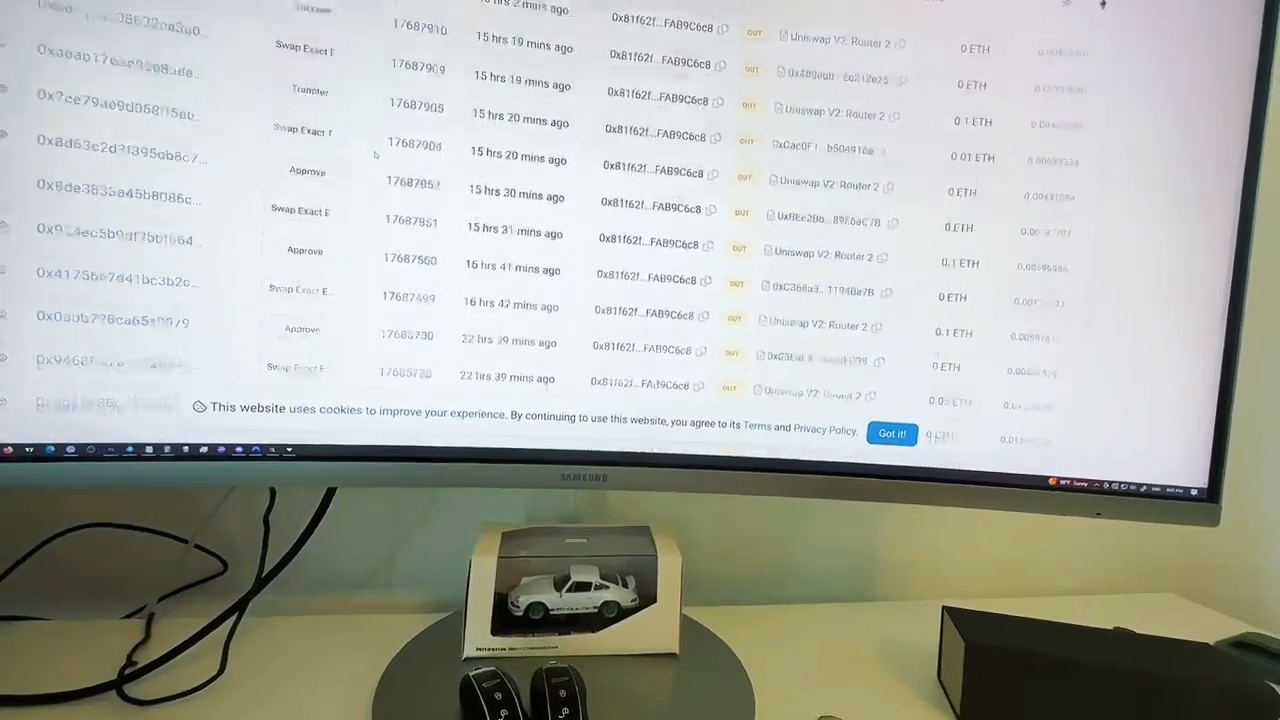
{"action": "scroll", "scroll_direction": "down", "scroll_amount": 3}
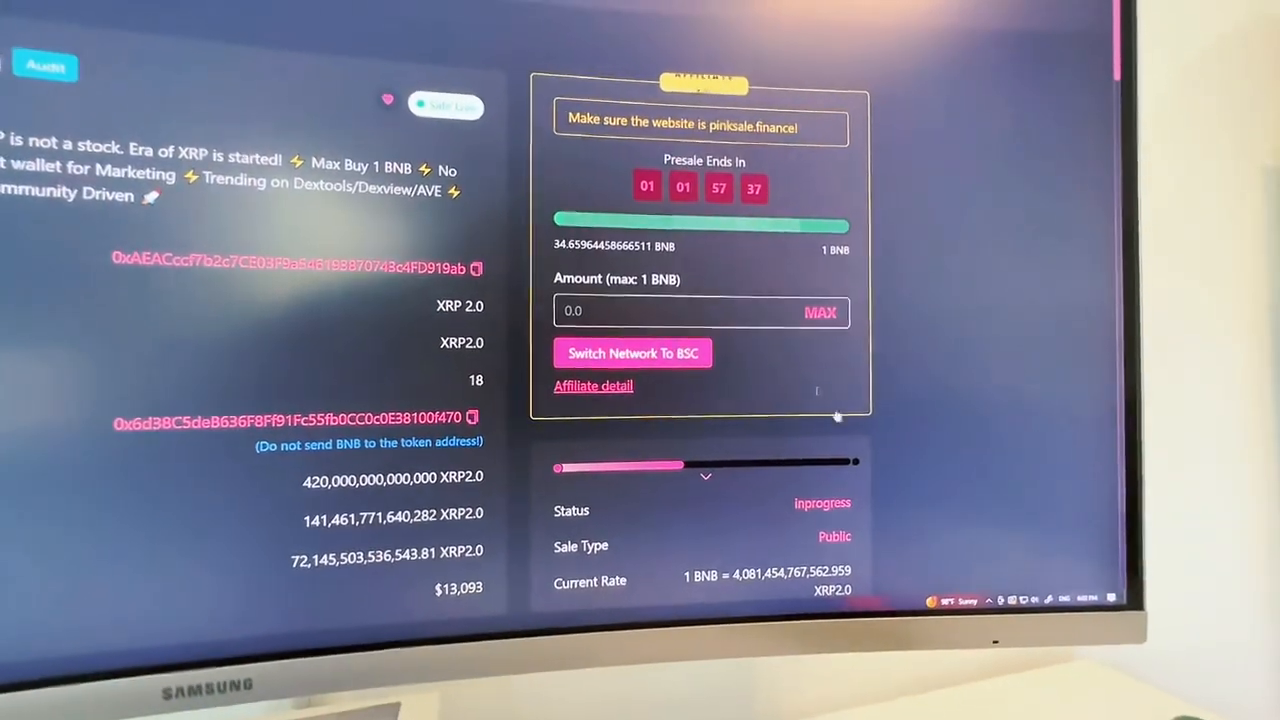
{"action": "scroll", "scroll_direction": "down", "scroll_amount": 3}
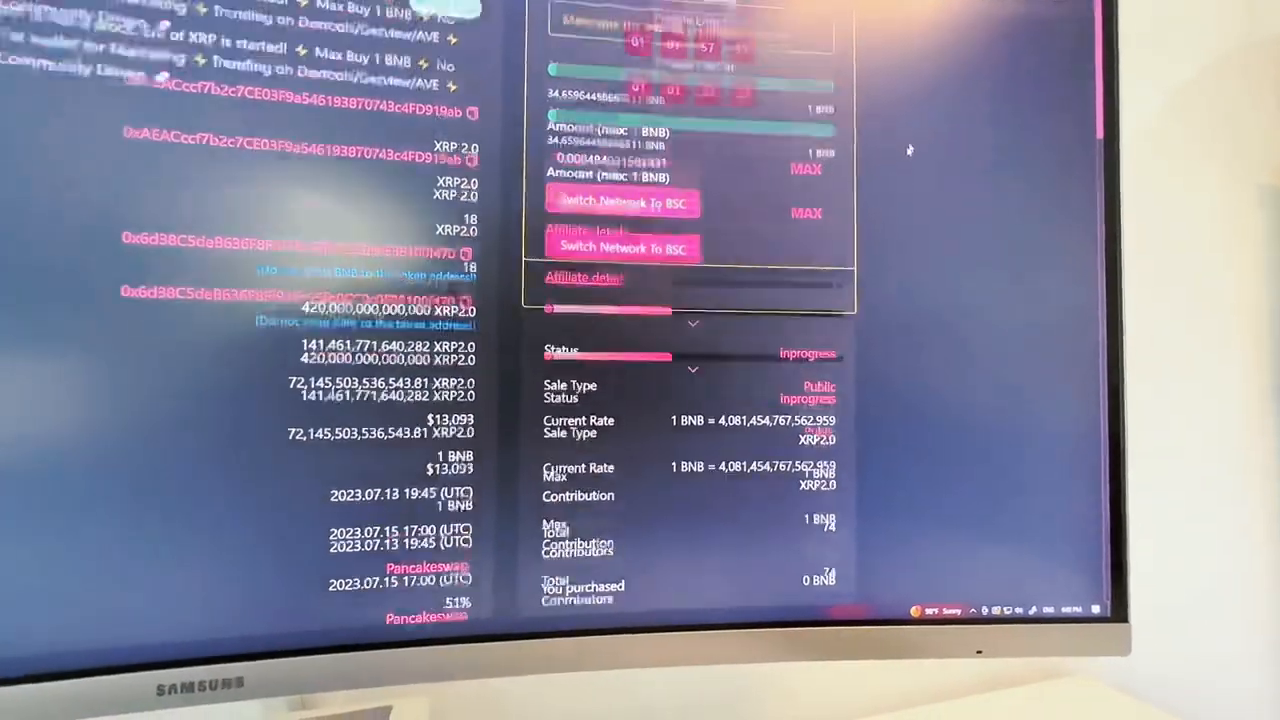
{"action": "scroll", "scroll_direction": "down", "scroll_amount": 3}
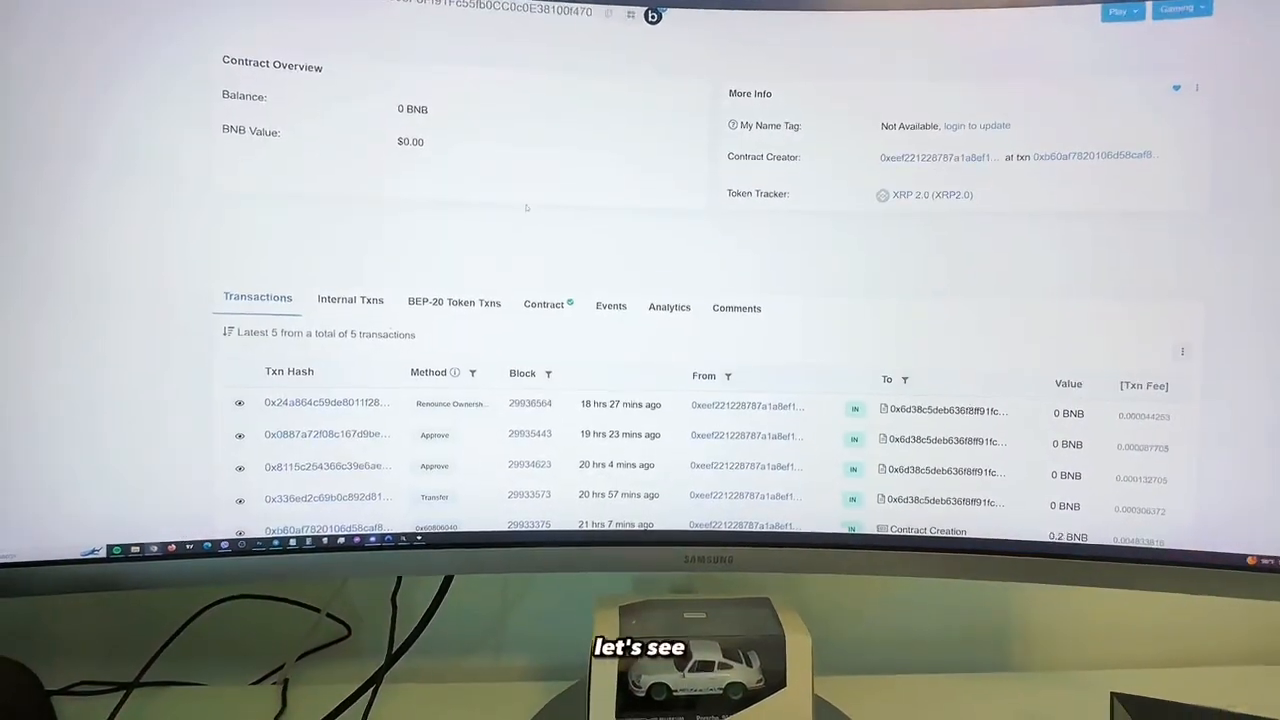
Step: Scroll presale contract 919ab, holding about 34.66 BNB across 97 transactions
{"action": "scroll", "scroll_direction": "down", "scroll_amount": 3}
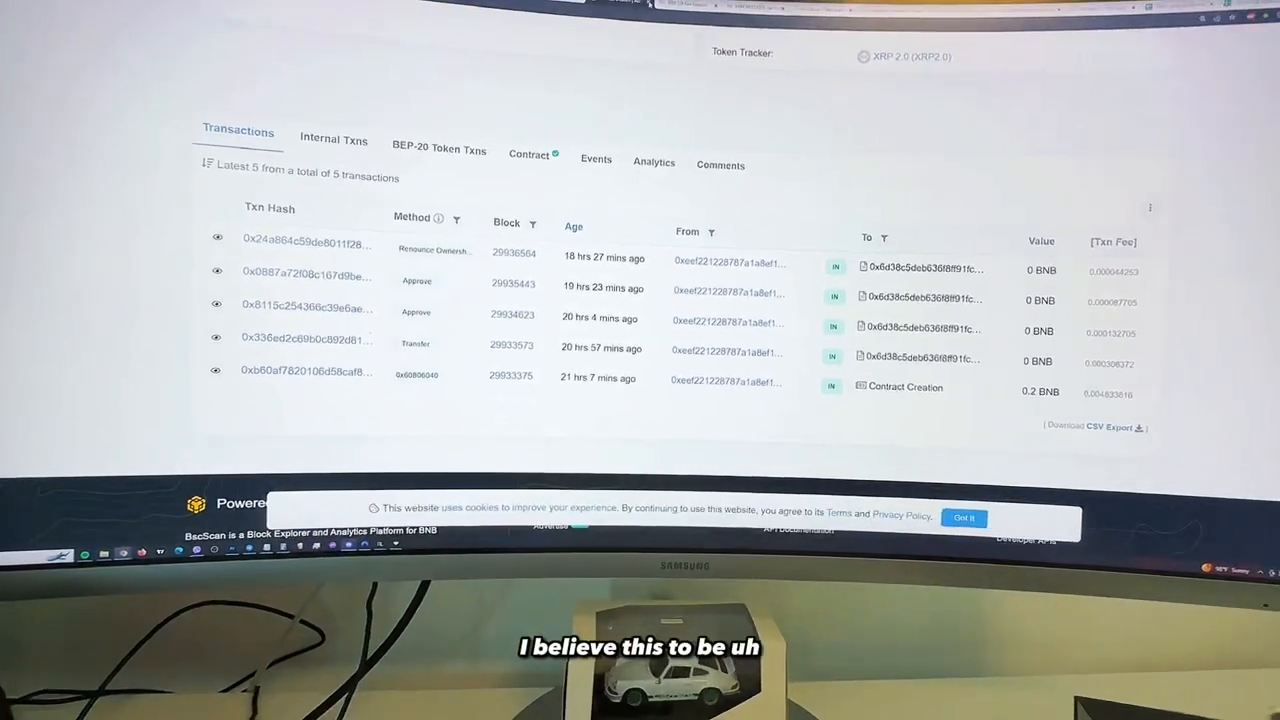
{"action": "scroll", "scroll_direction": "up", "scroll_amount": 3}
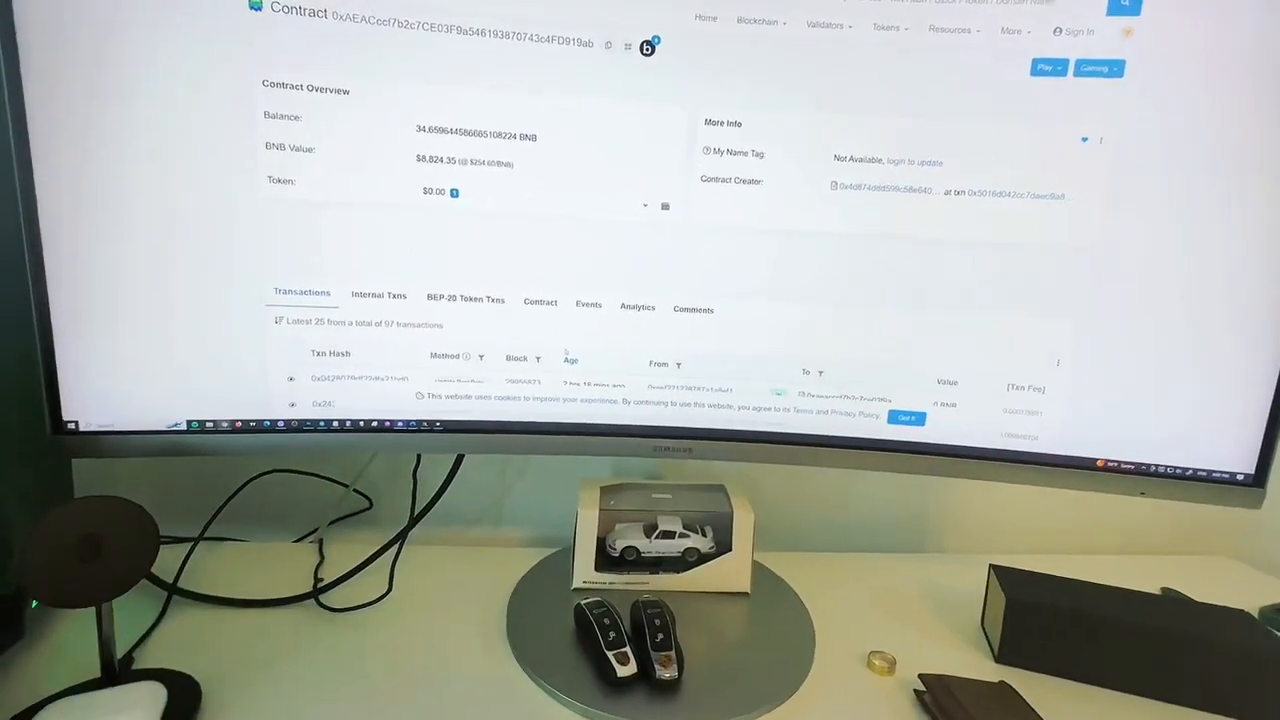
Step: Open the address page of a Contribute-row sender holding about 0.605 BNB
{"action": "scroll", "scroll_direction": "down", "scroll_amount": 3}
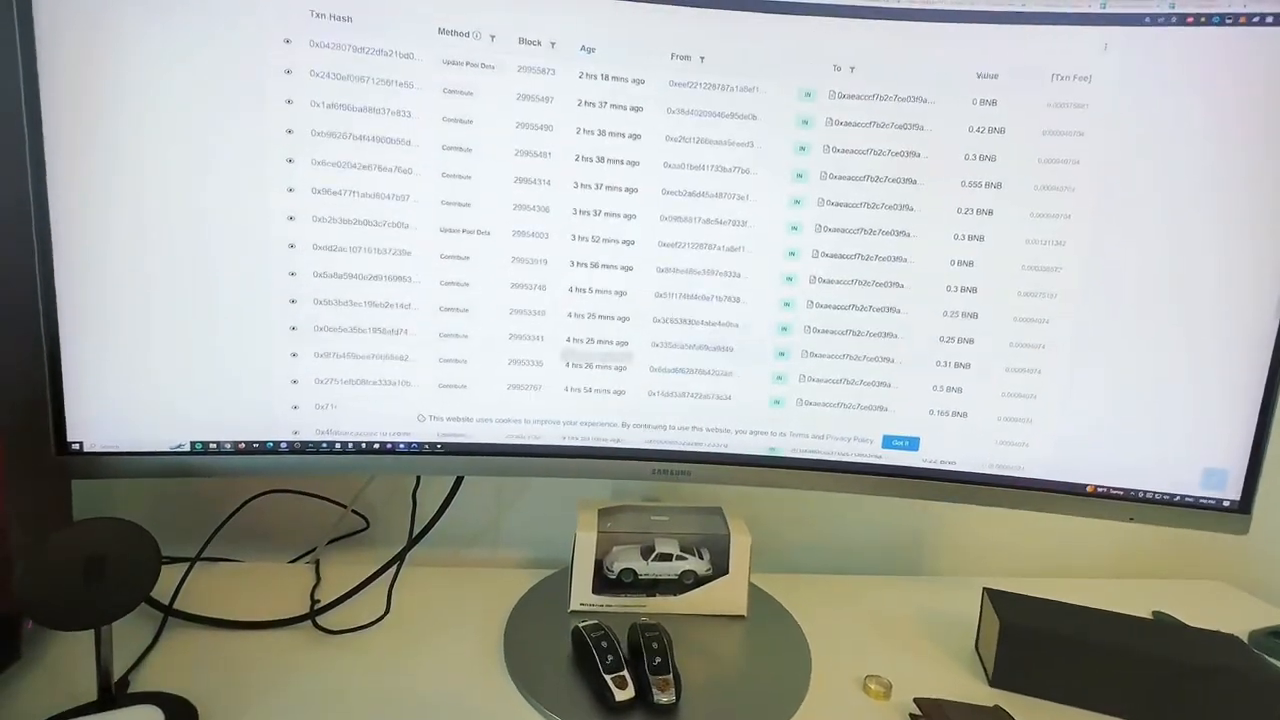
{"action": "scroll", "scroll_direction": "down", "scroll_amount": 3}
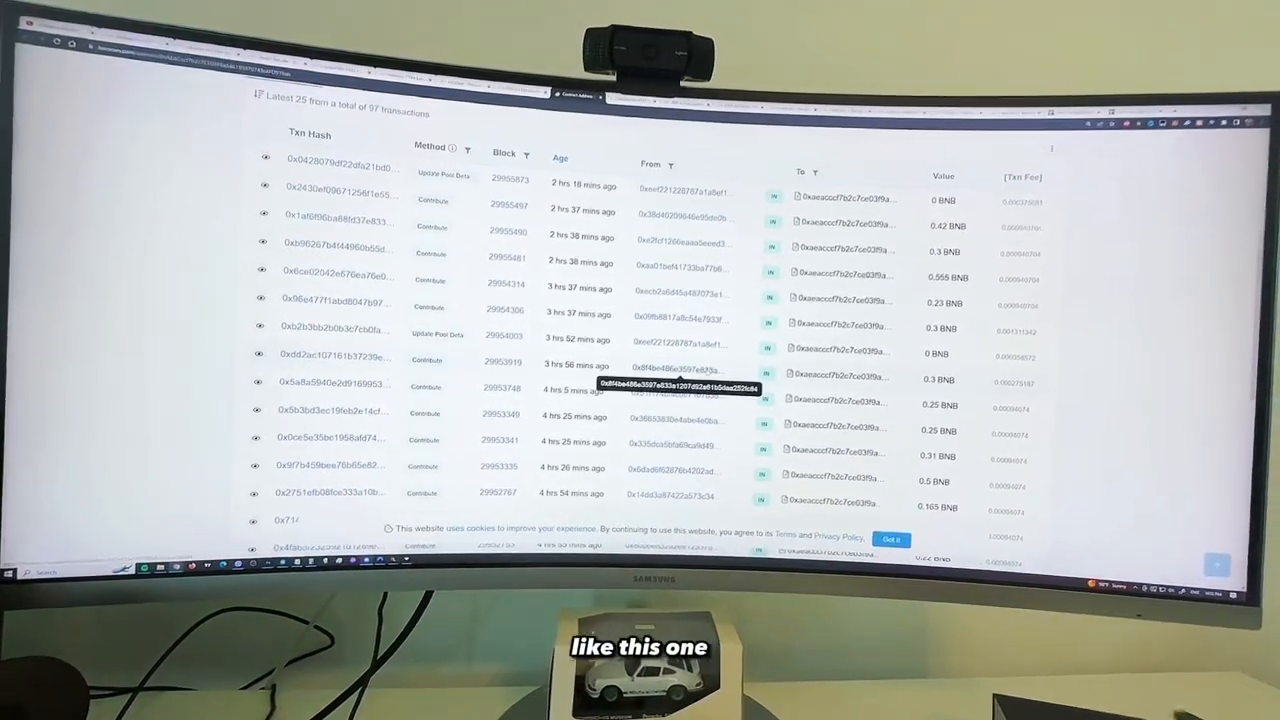
{"action": "left_click", "coordinate": [680, 385]}
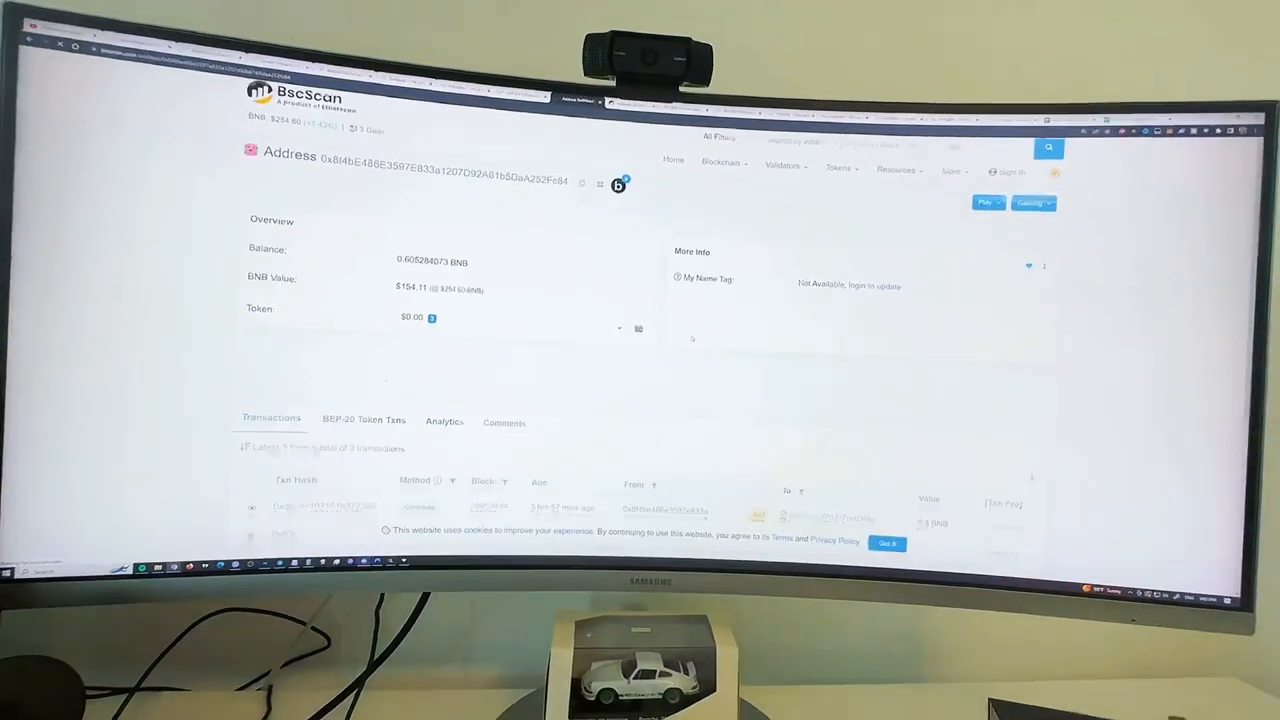
{"action": "scroll", "scroll_direction": "down", "scroll_amount": 3}
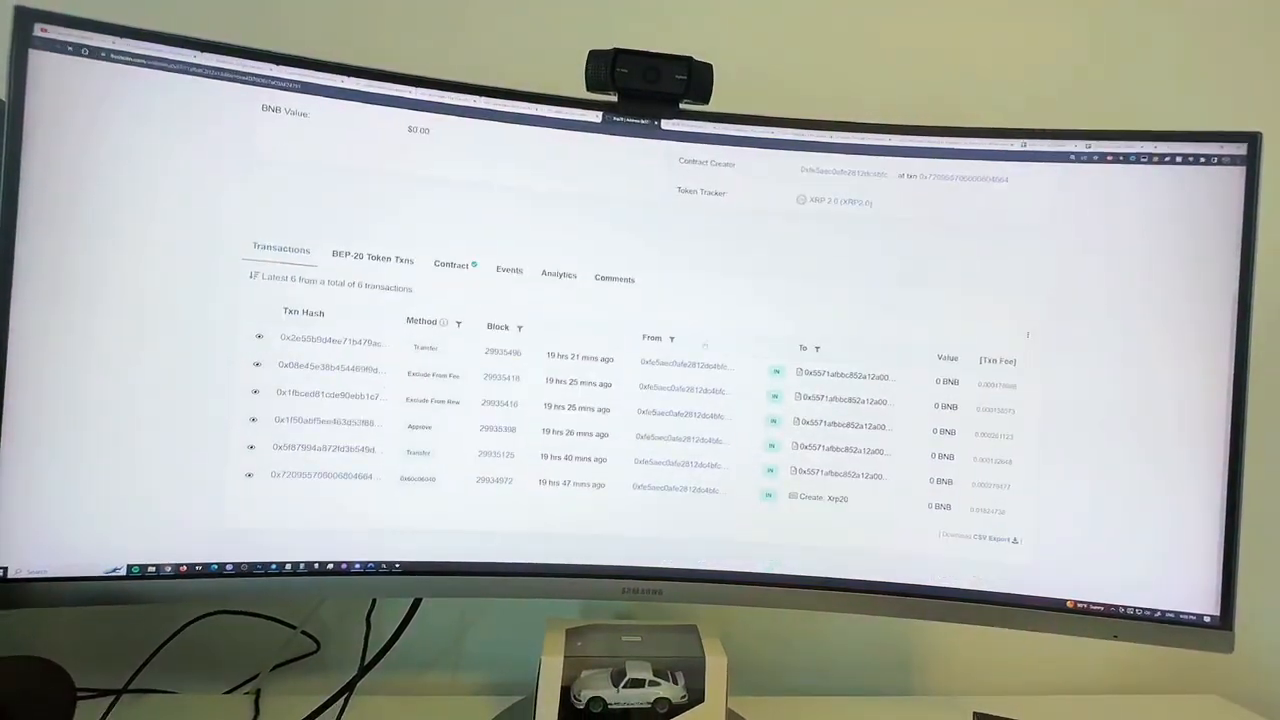
Step: Scroll the transactions of presale contract CbE45, holding about 9.75 BNB across 36 transactions
{"action": "scroll", "scroll_direction": "up", "scroll_amount": 3}
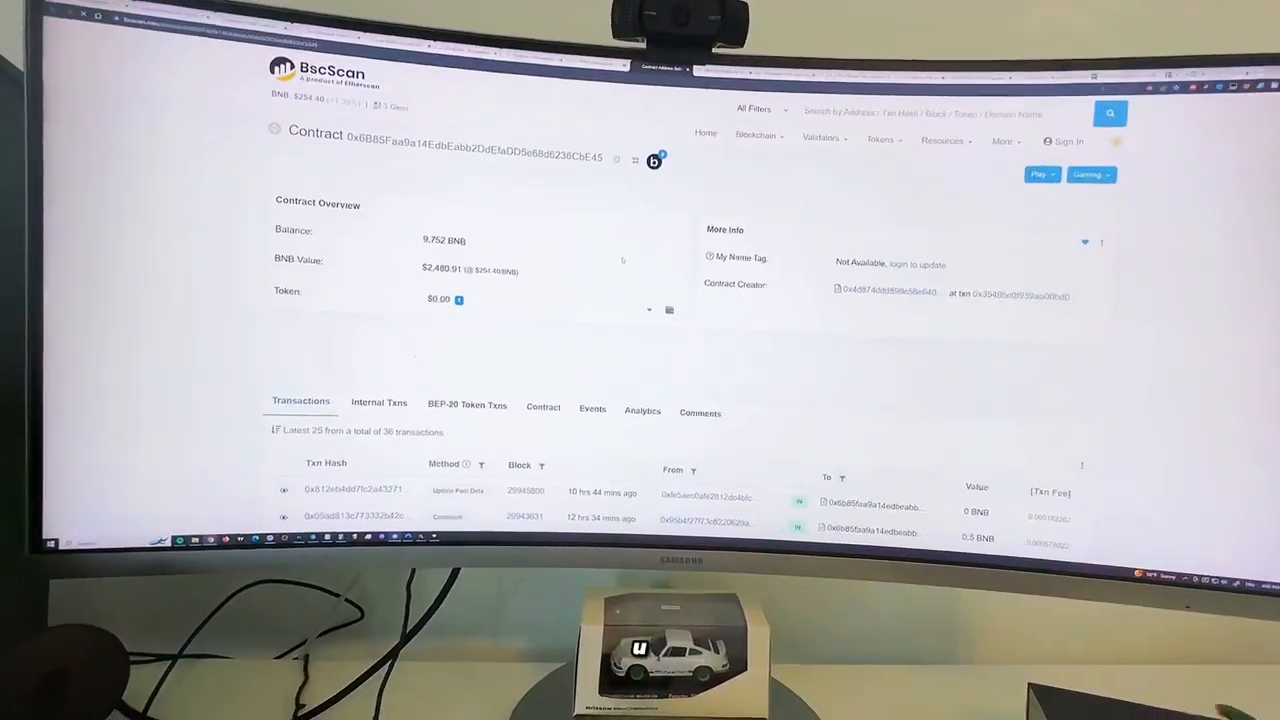
{"action": "scroll", "scroll_direction": "down", "scroll_amount": 3}
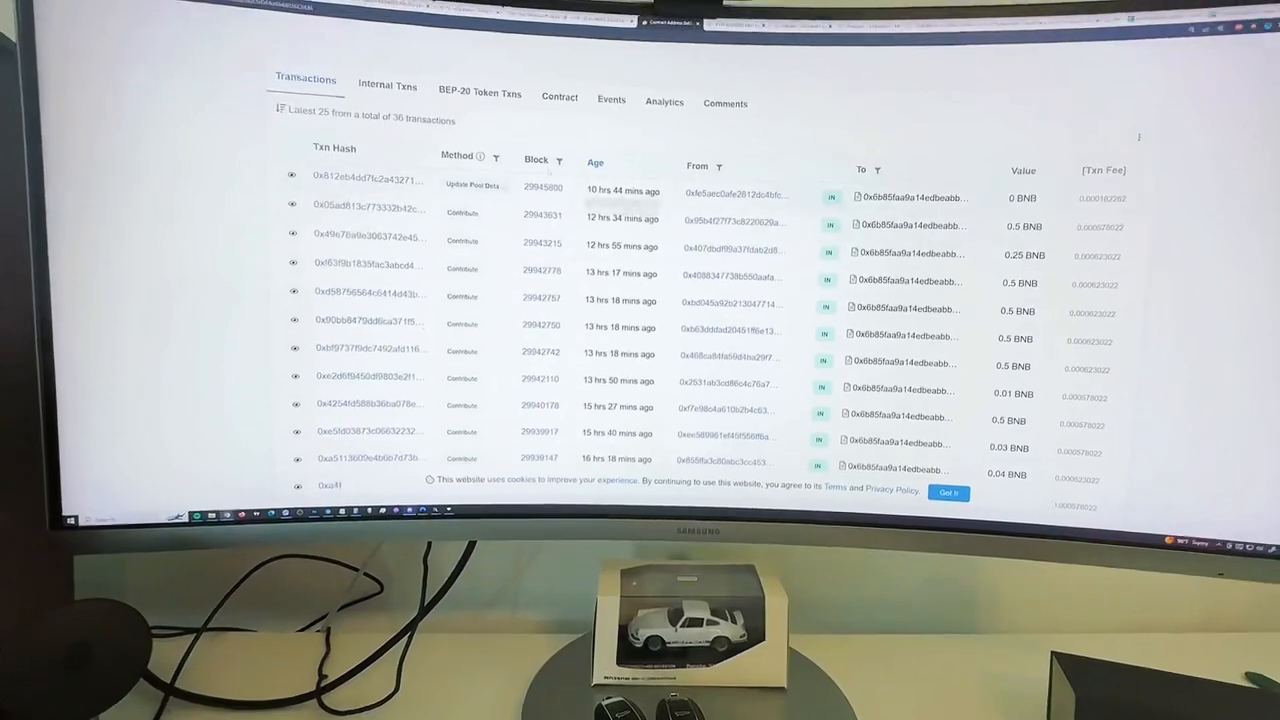
{"action": "scroll", "scroll_direction": "down", "scroll_amount": 3}
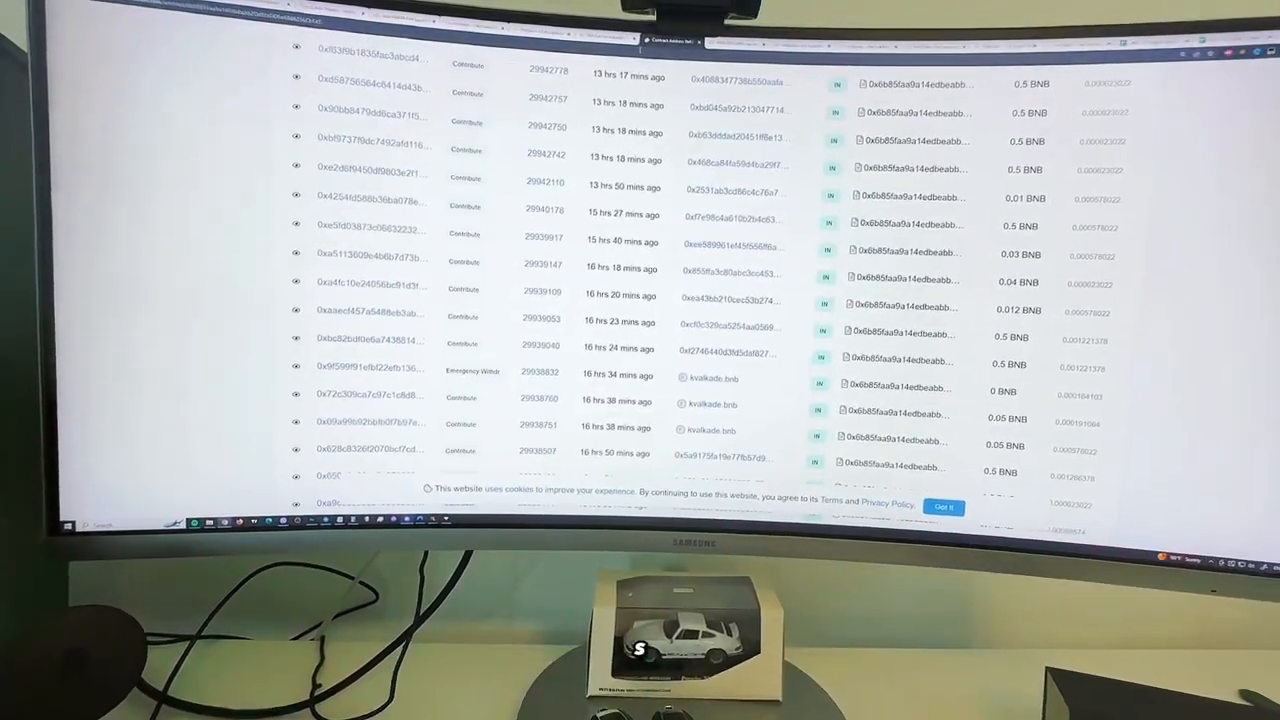